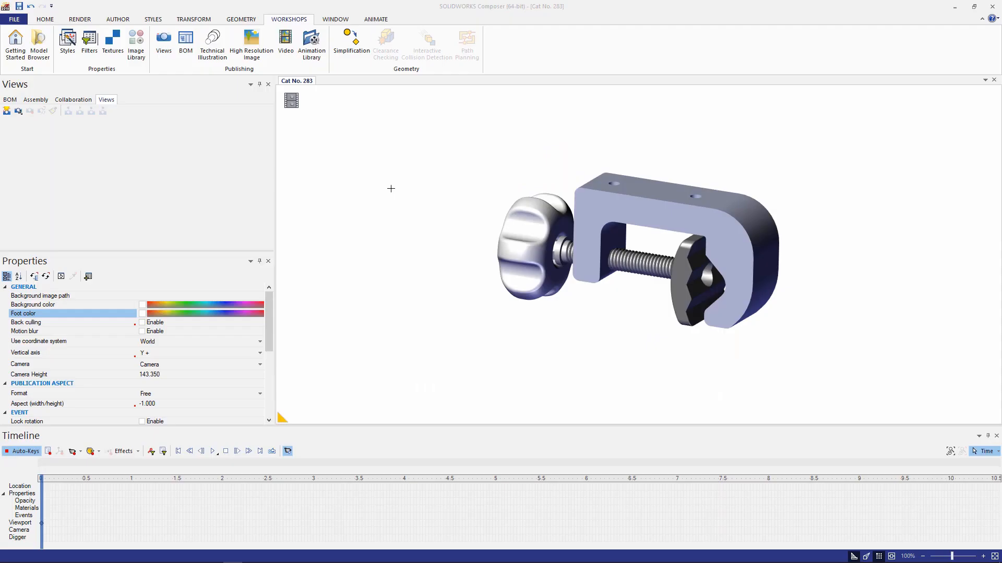
mouse_move(386, 179)
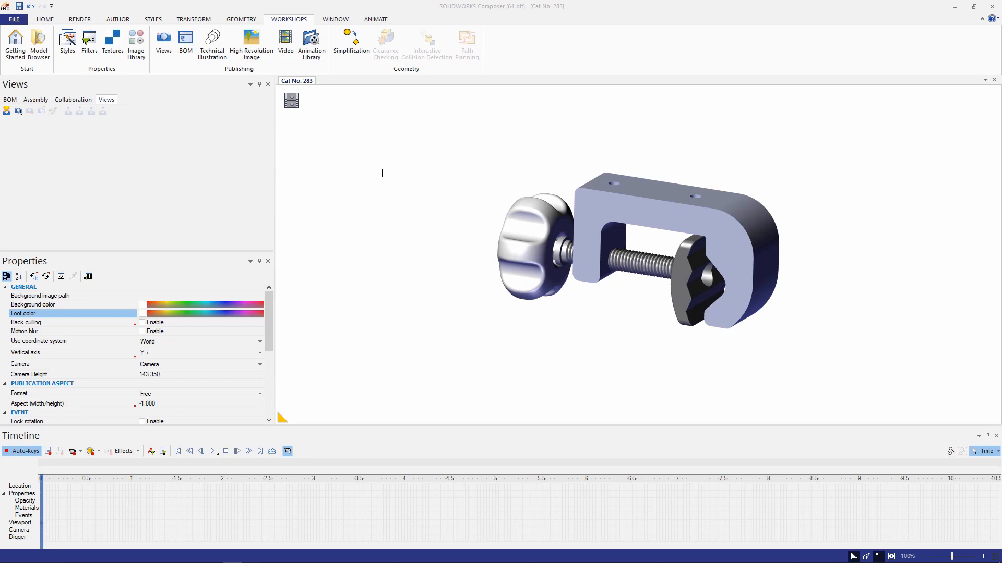
- Recolor the knob actor with a reddish-pink metallic finish, then clear the selection
left_click(533, 249)
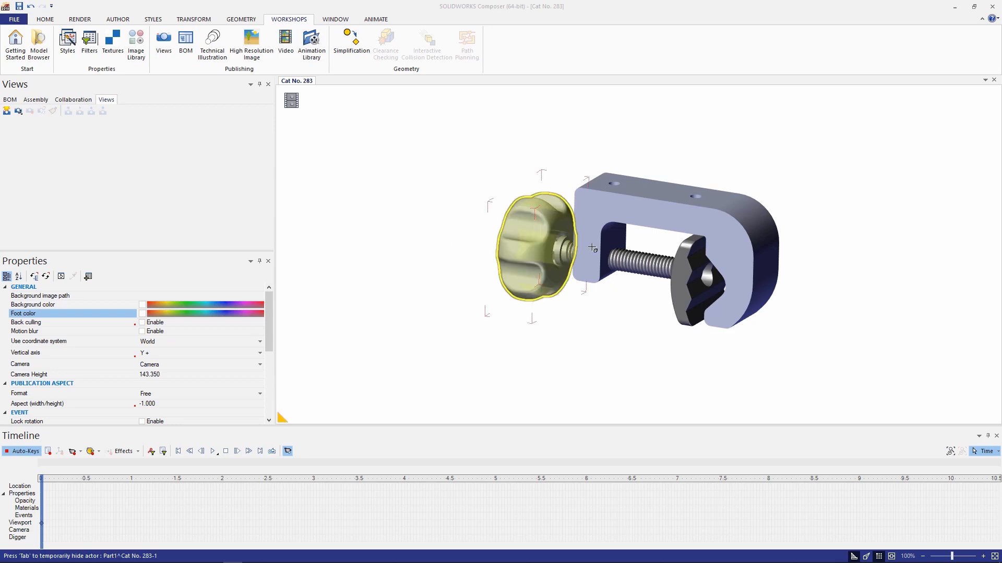
left_click(463, 356)
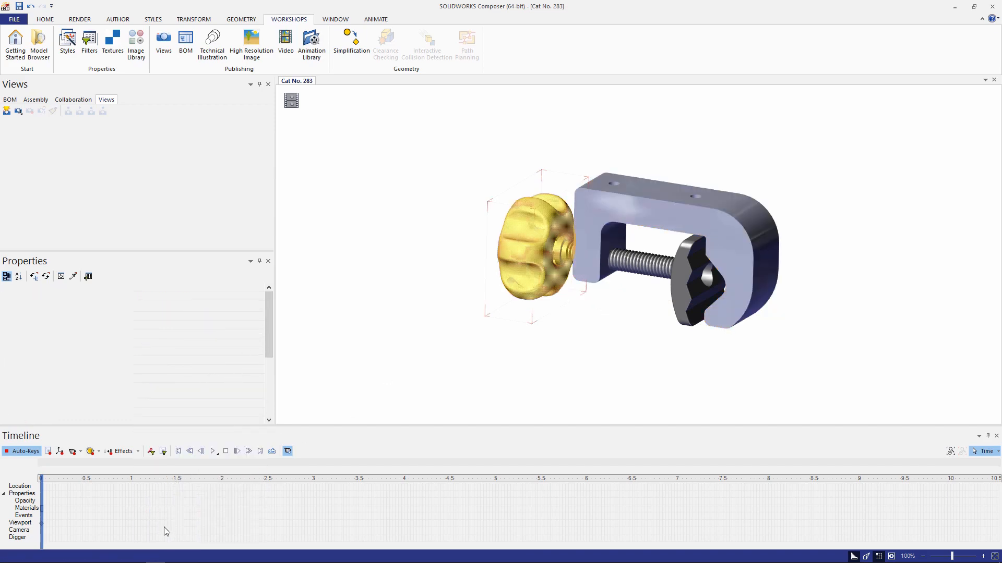
left_click(540, 250)
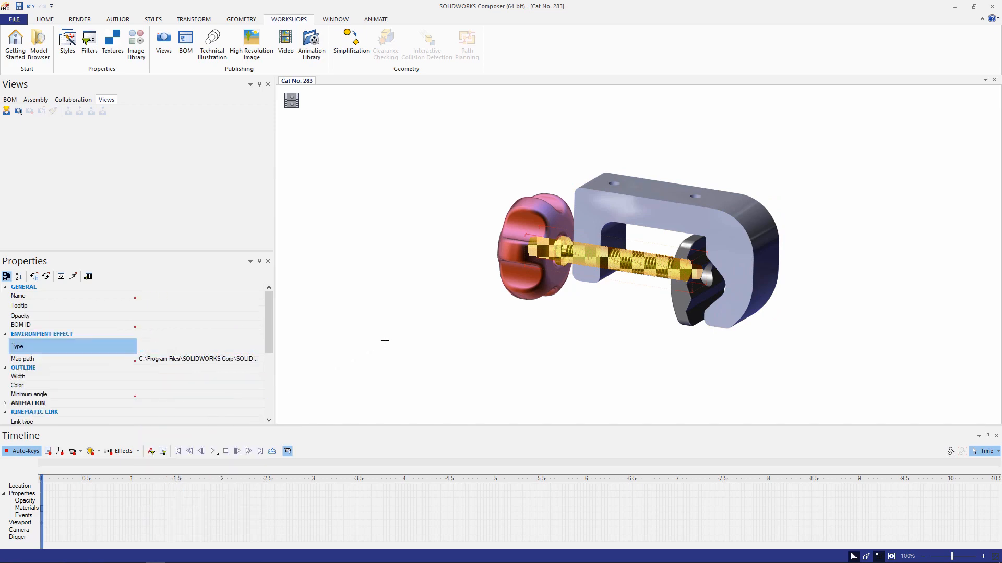
left_click(7, 111)
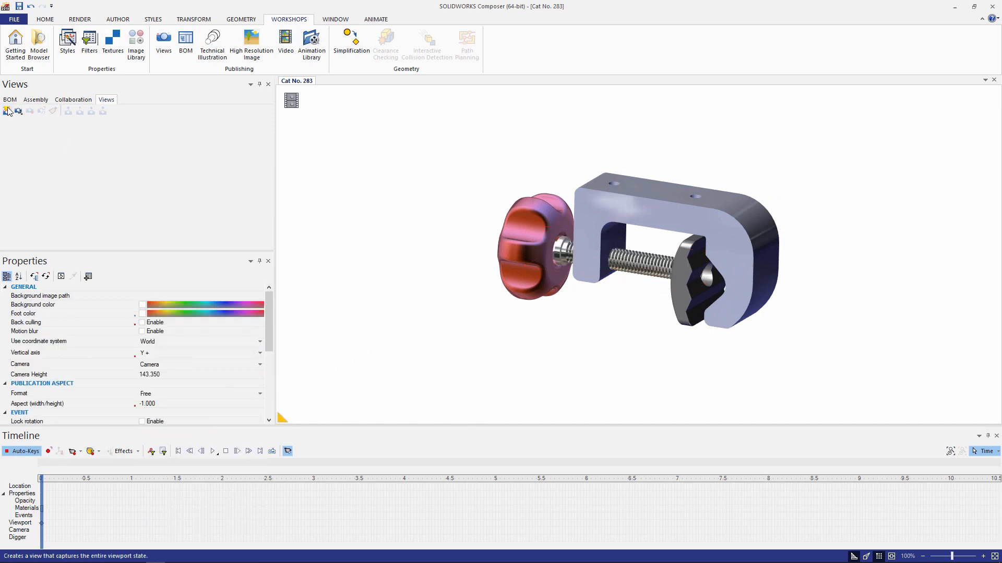
- Save a full-scene view and a camera-only view of the recolored clamp (View 25, View 26)
left_click(7, 111)
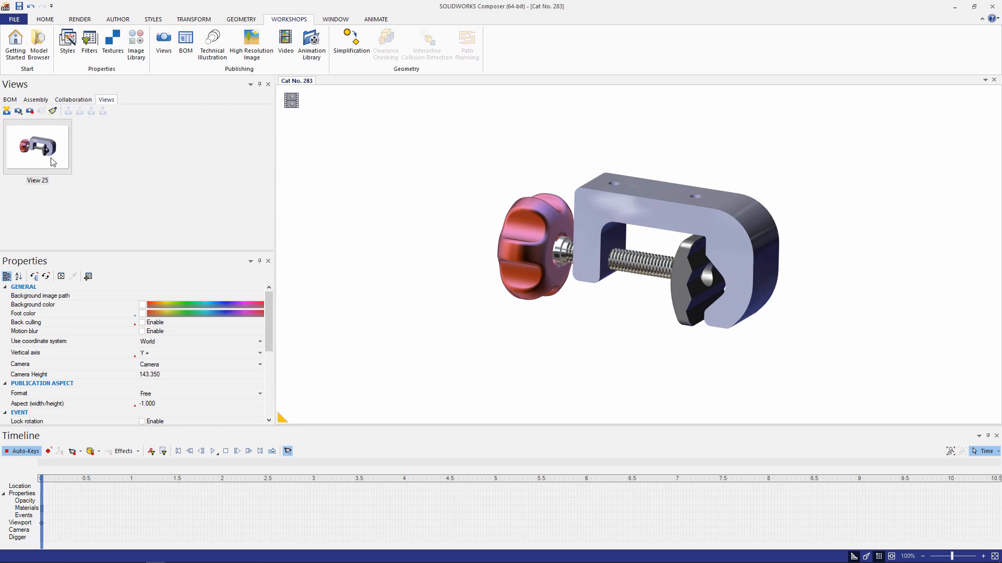
mouse_move(19, 110)
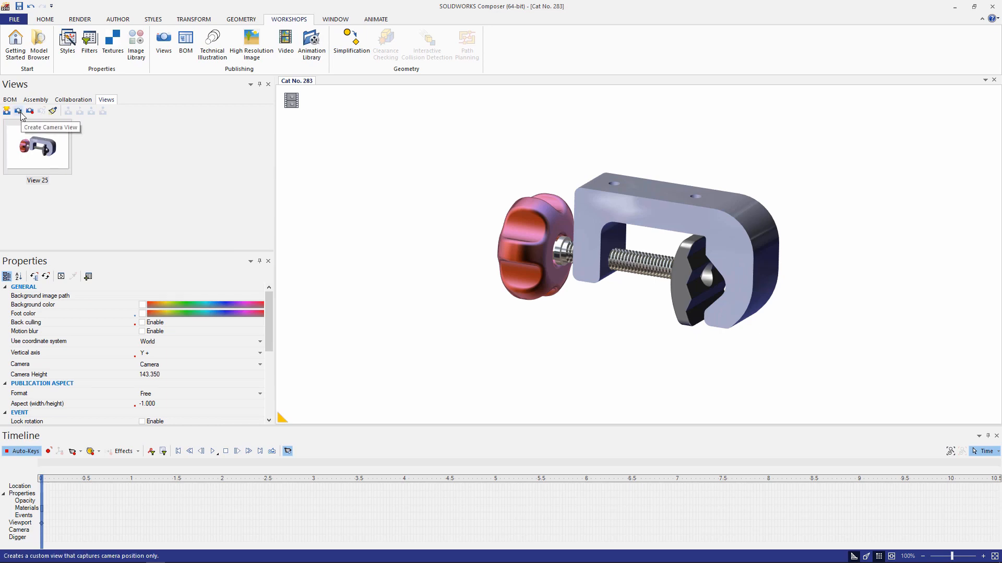
left_click(19, 111)
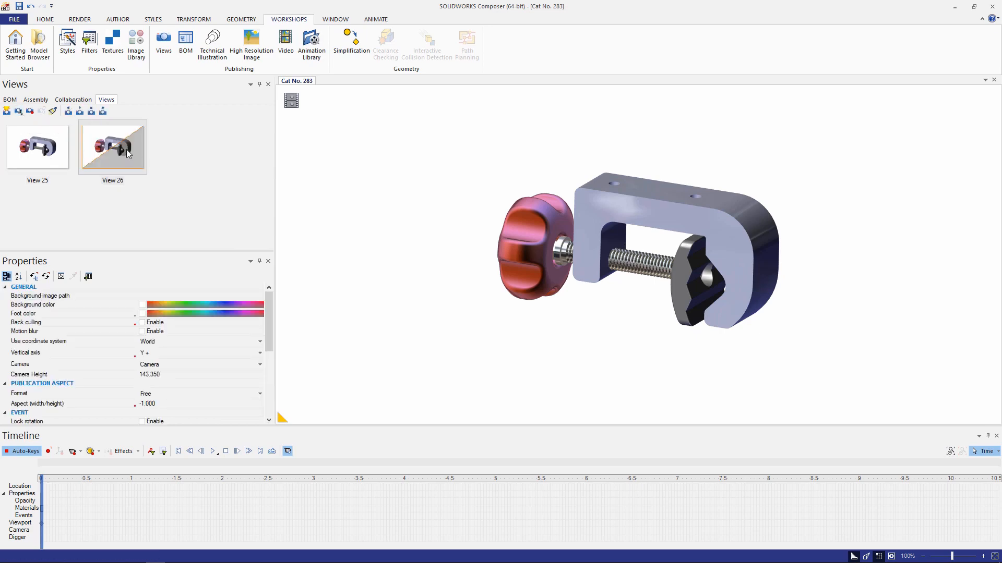
mouse_move(400, 223)
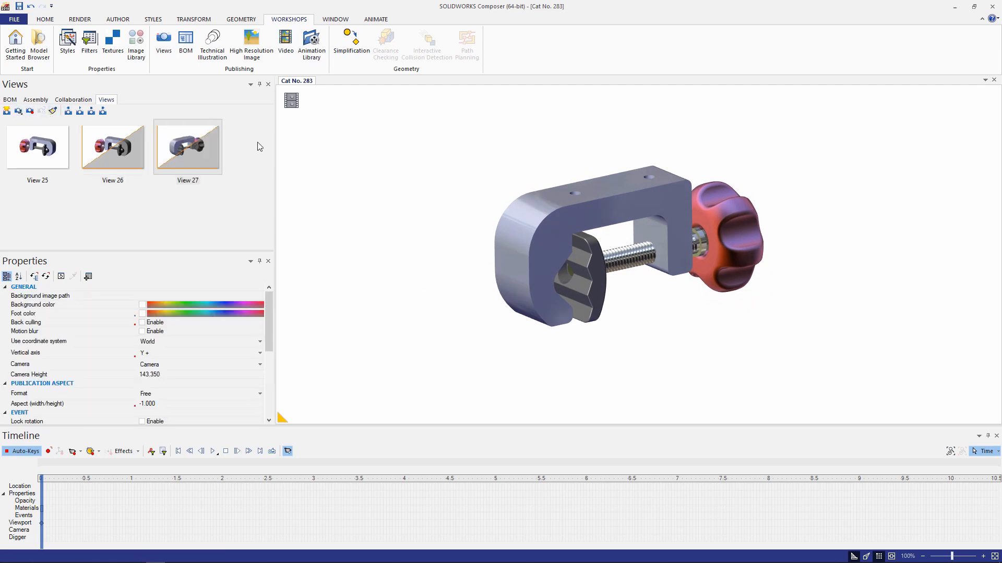
mouse_move(273, 198)
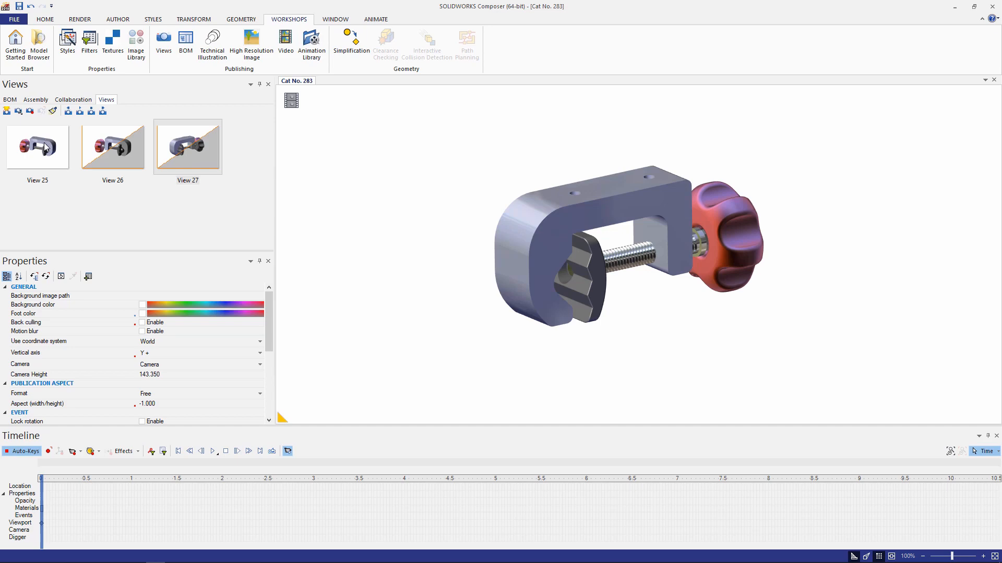
- Apply View 25 to the clamp and key it at the timeline's start
left_click(37, 147)
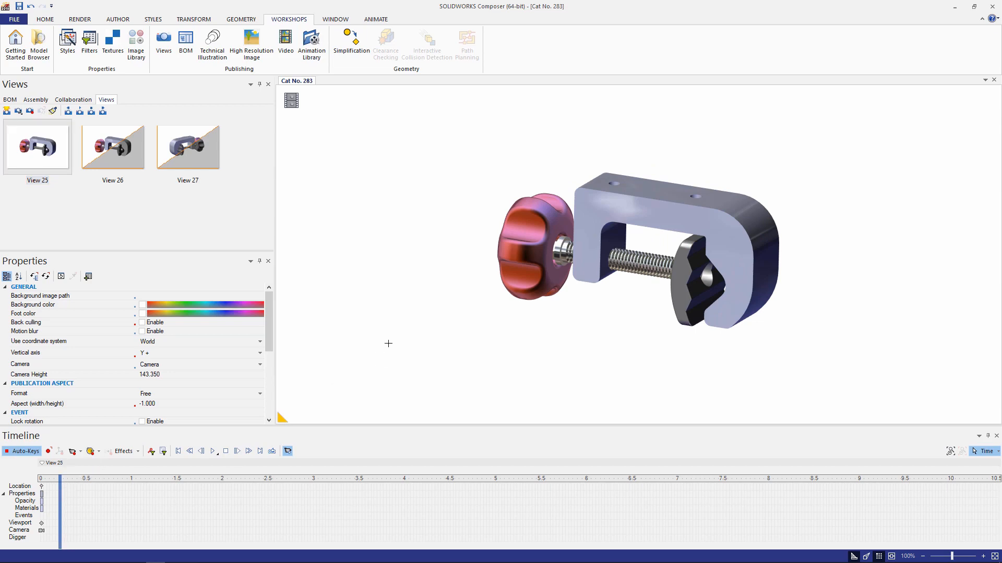
mouse_move(436, 322)
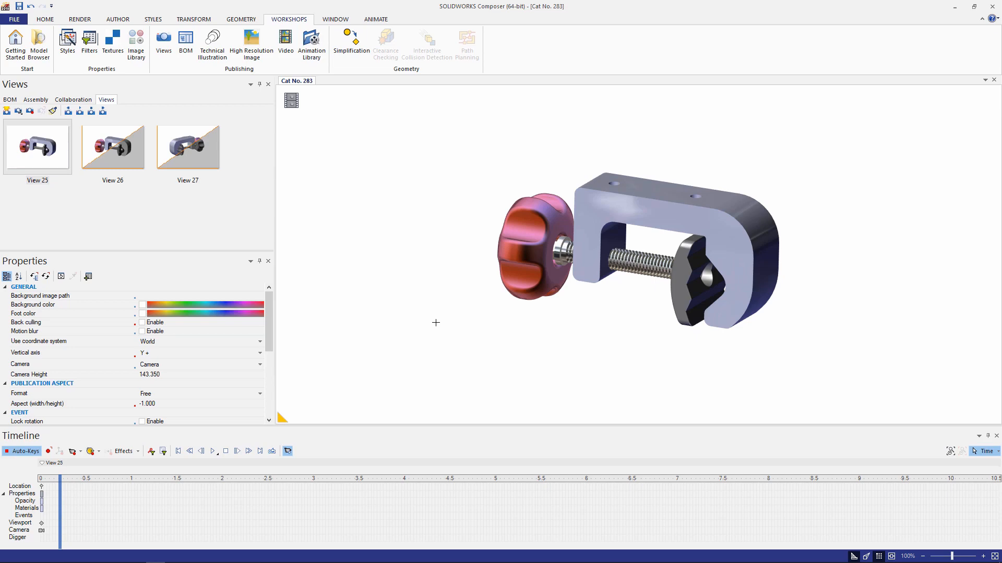
left_click(537, 249)
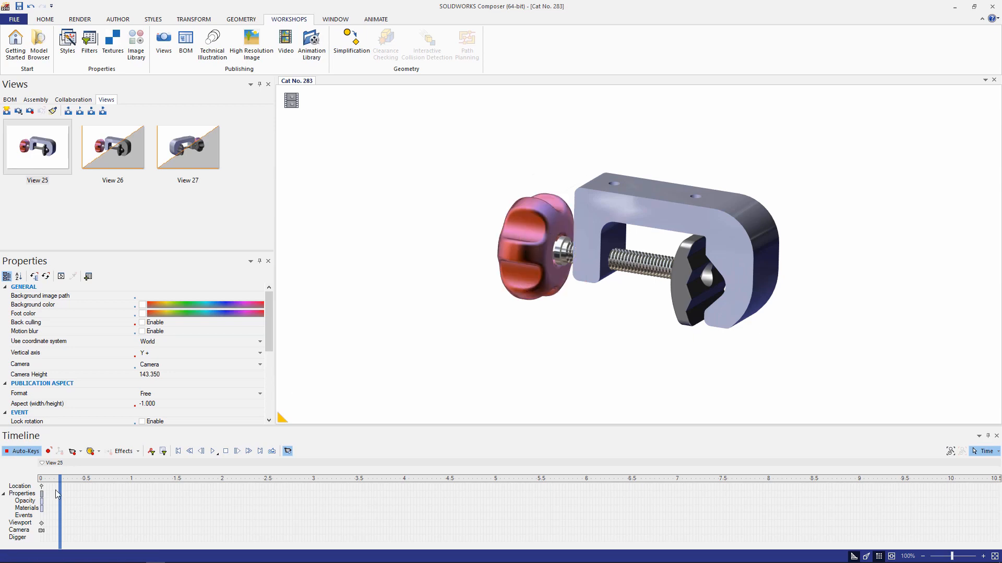
mouse_move(507, 498)
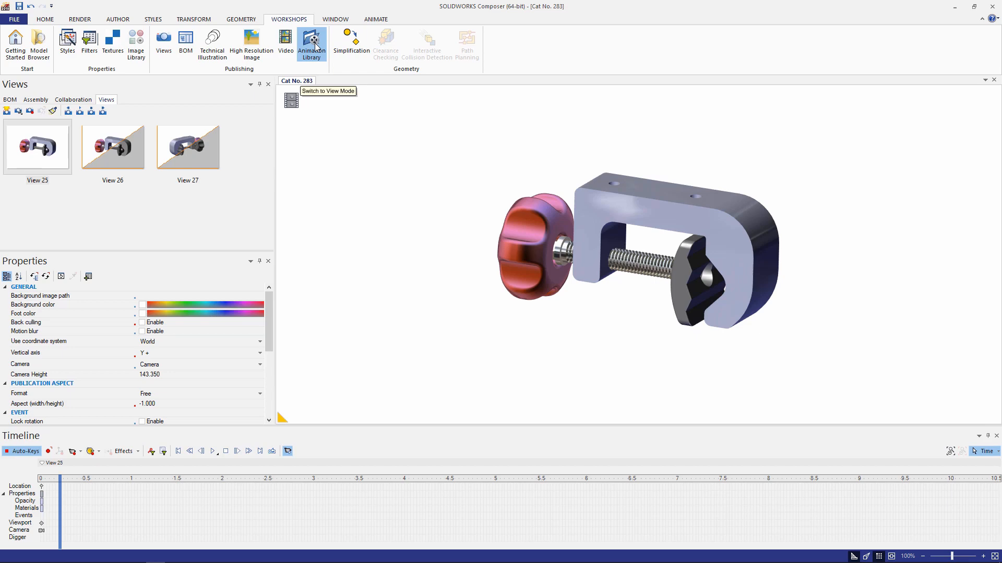
- Load the Motion group's screw animation and edit its rotate axis to 1, 0, 0
left_click(311, 45)
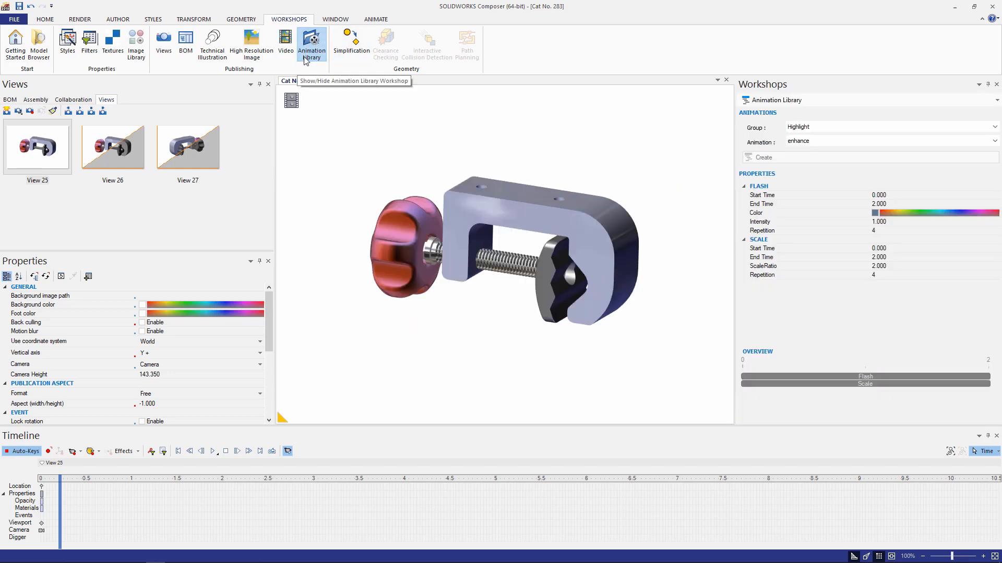
mouse_move(882, 130)
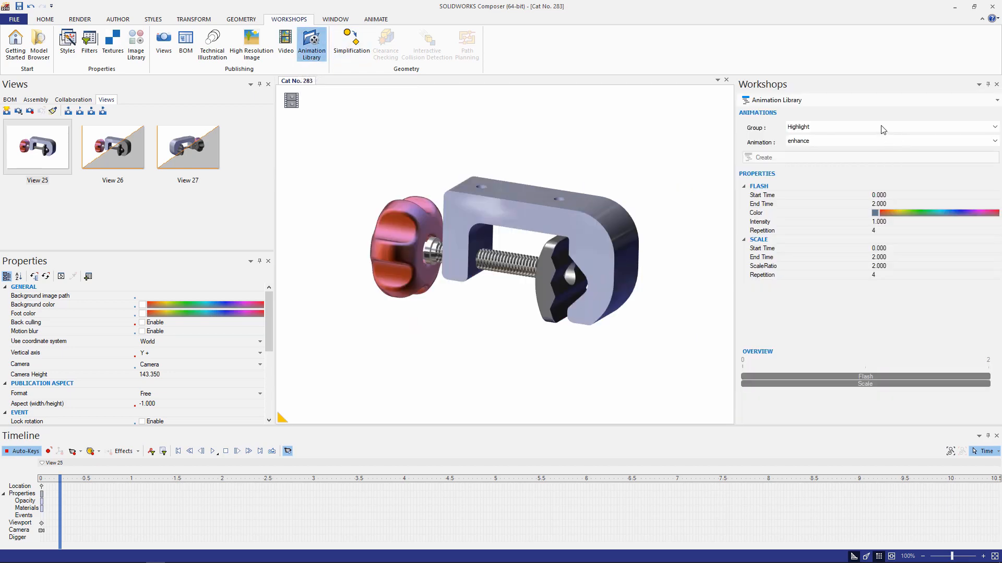
left_click(994, 140)
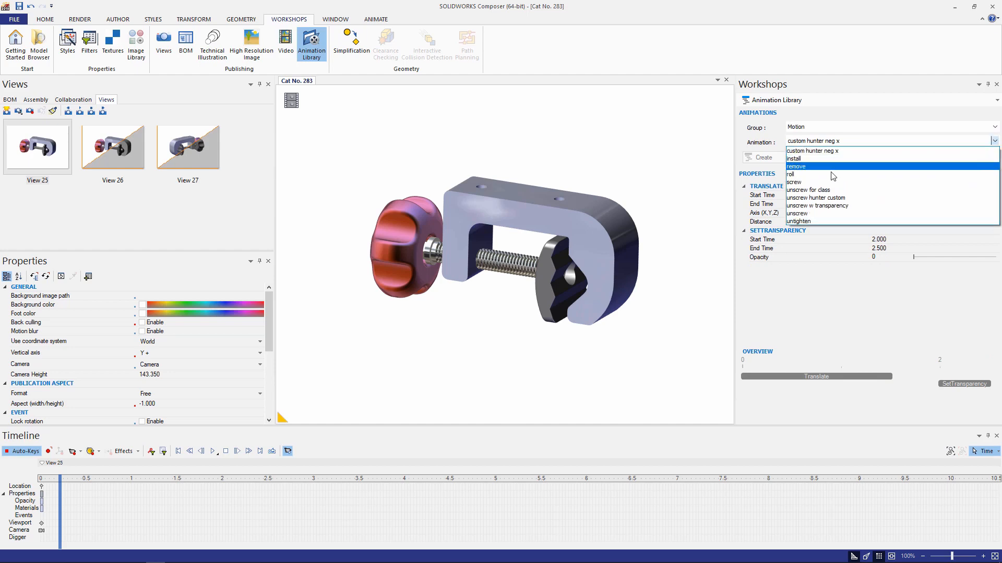
left_click(794, 182)
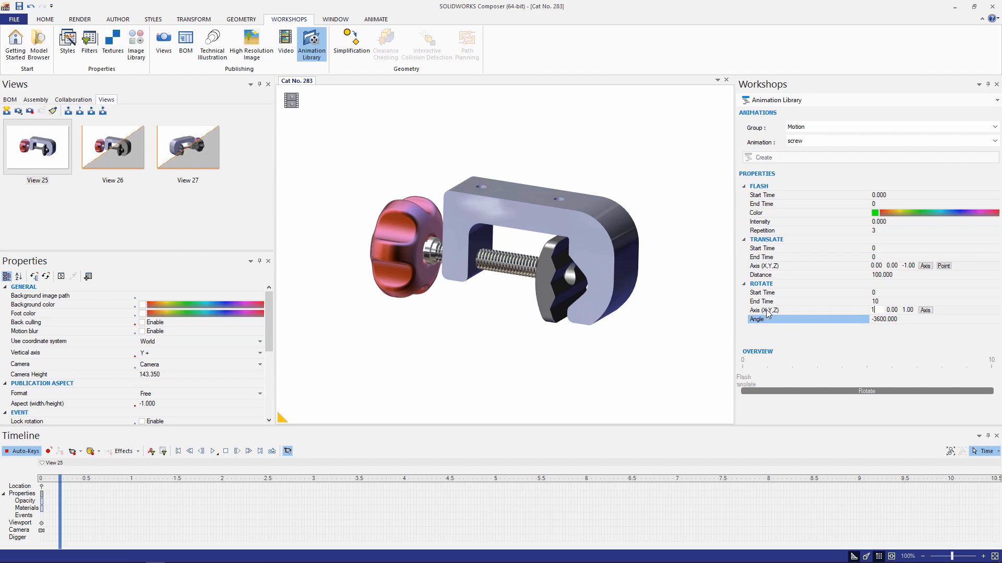
left_click(764, 310)
type("0")
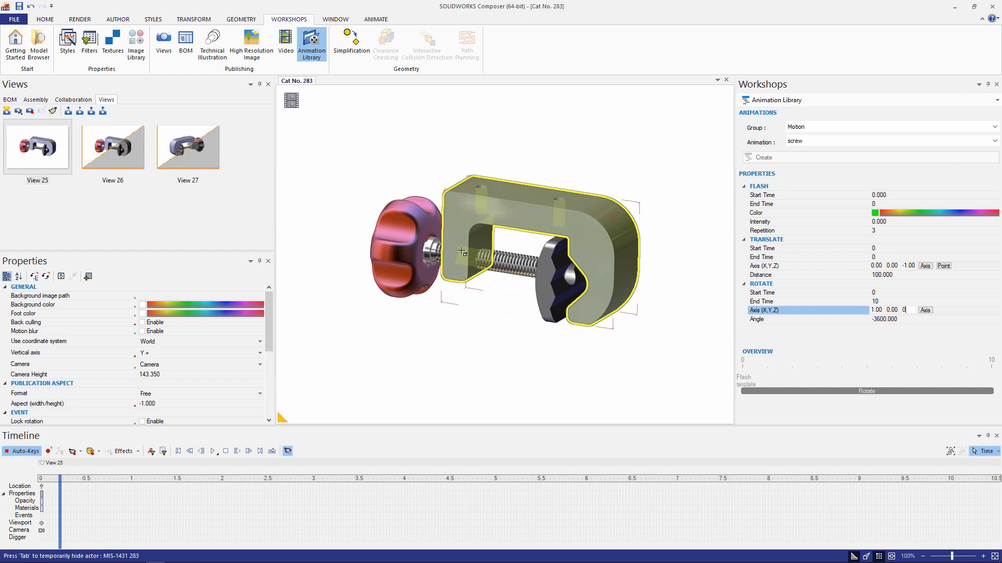
- Create a Screw track on the knob: flash 0–1, translate 1–4, rotate -360° at 3–4
left_click(402, 243)
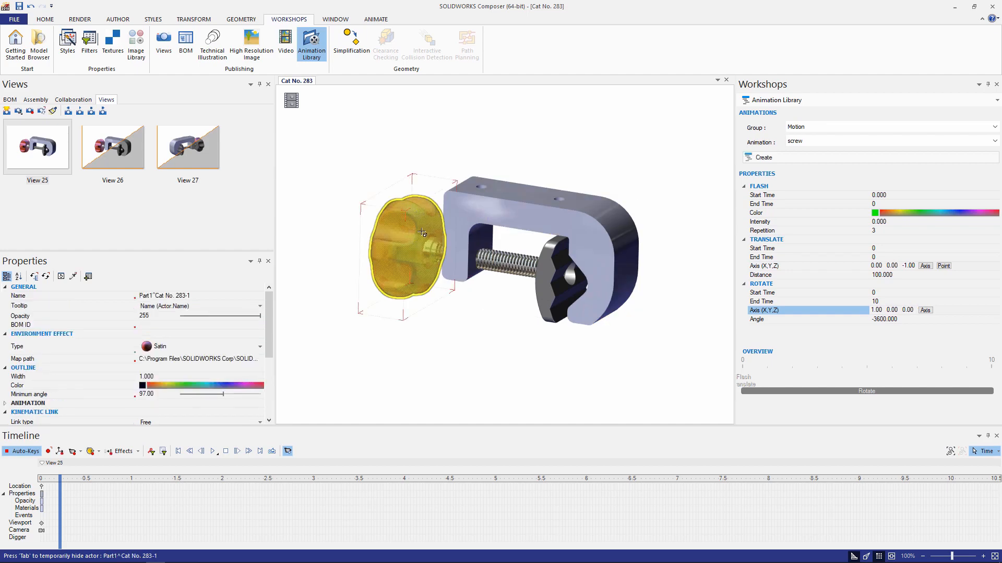
mouse_move(427, 231)
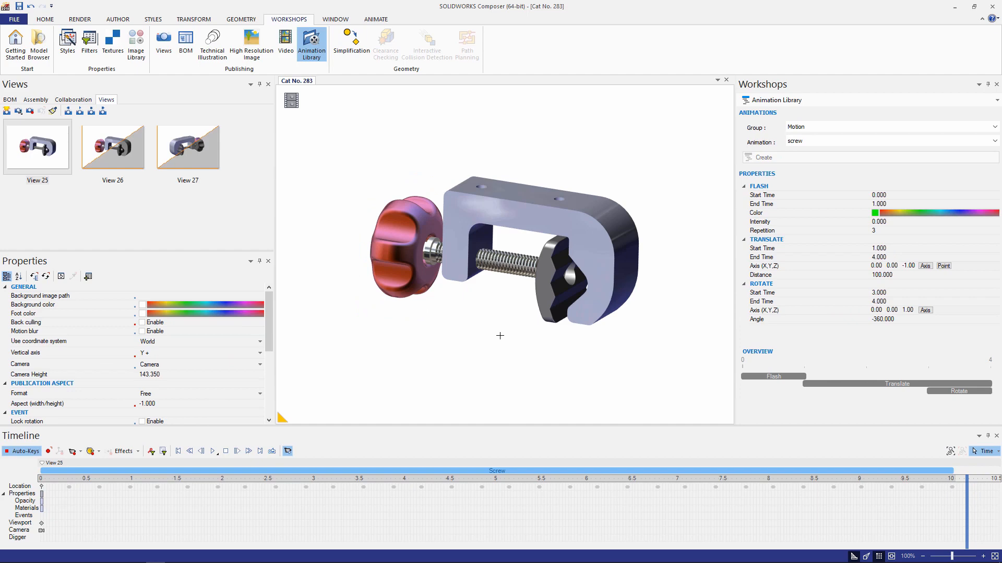
left_click(419, 265)
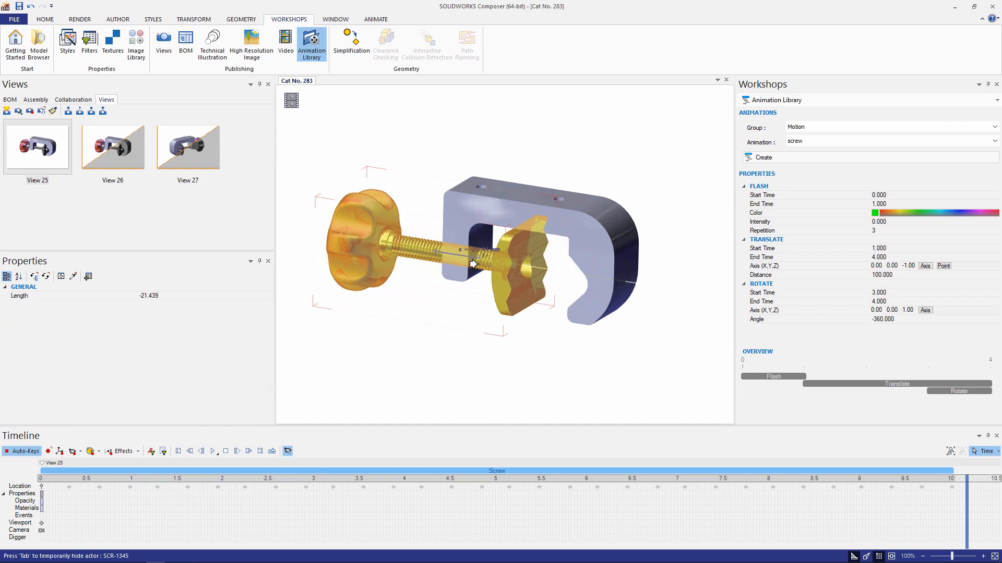
- Select the knob together with the swivel pad and rewind the timeline to 0
left_click(495, 262)
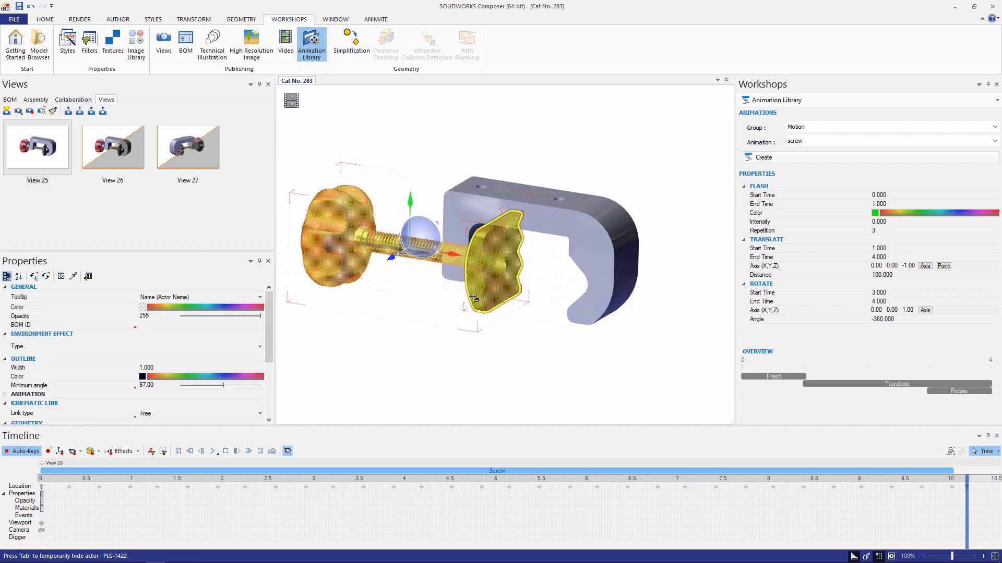
left_click(495, 256)
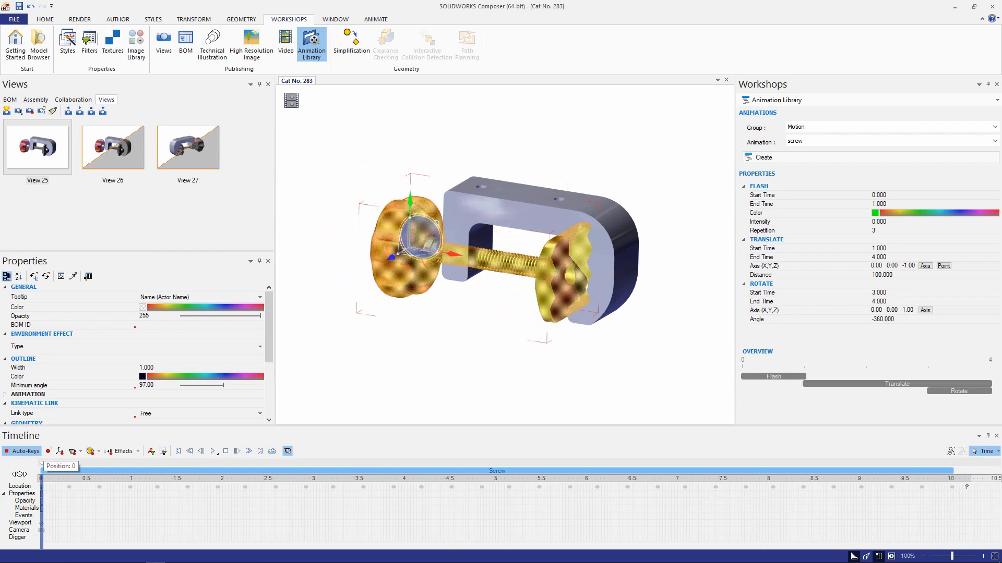
- Deselect the clamp parts and move the time marker to the 10 s end
left_click(37, 146)
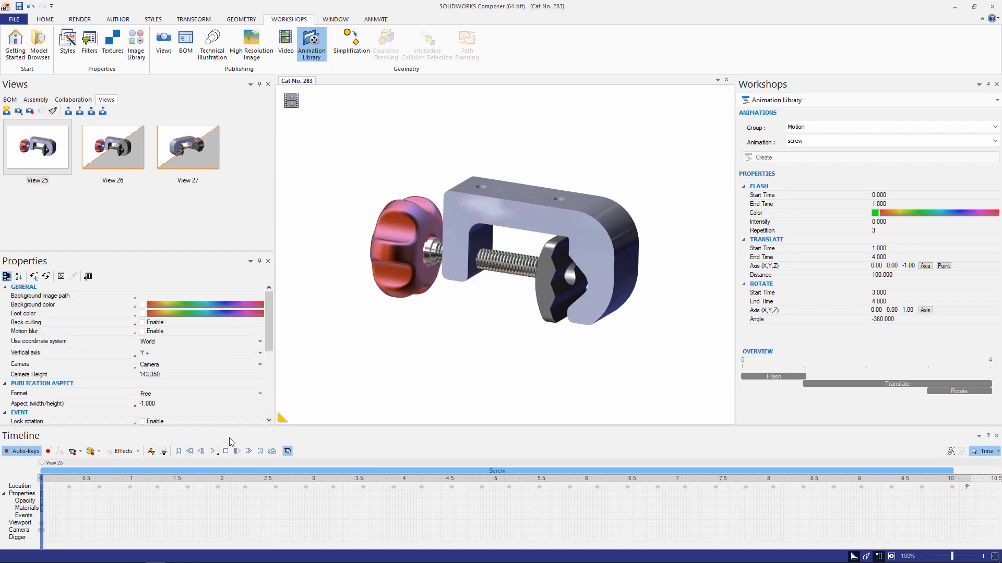
left_click(213, 451)
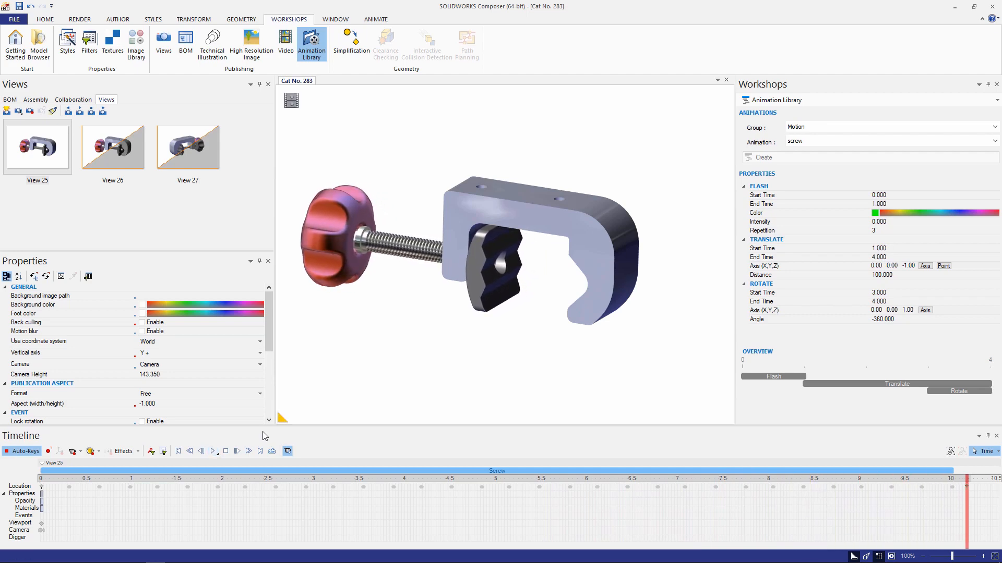
mouse_move(156, 130)
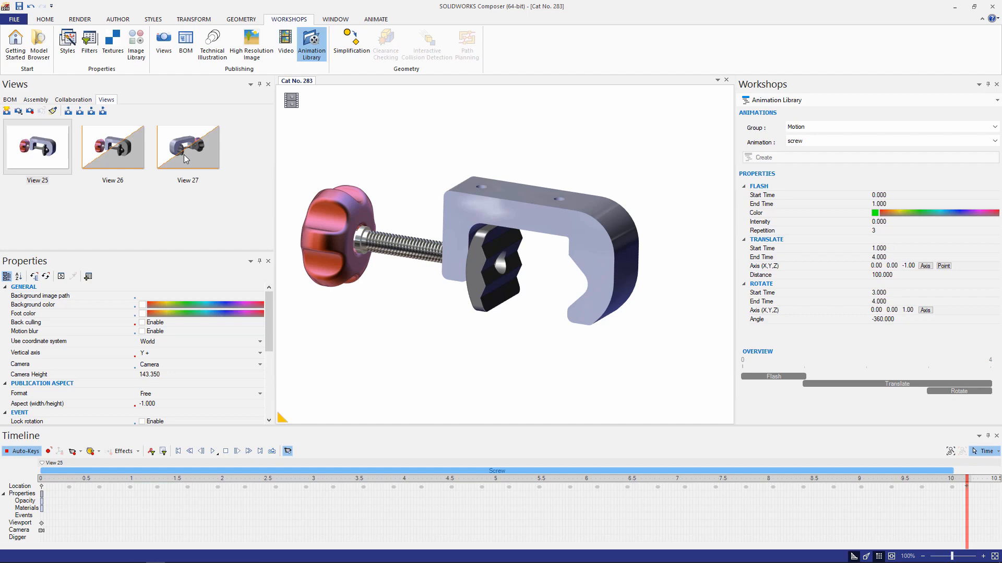
mouse_move(200, 151)
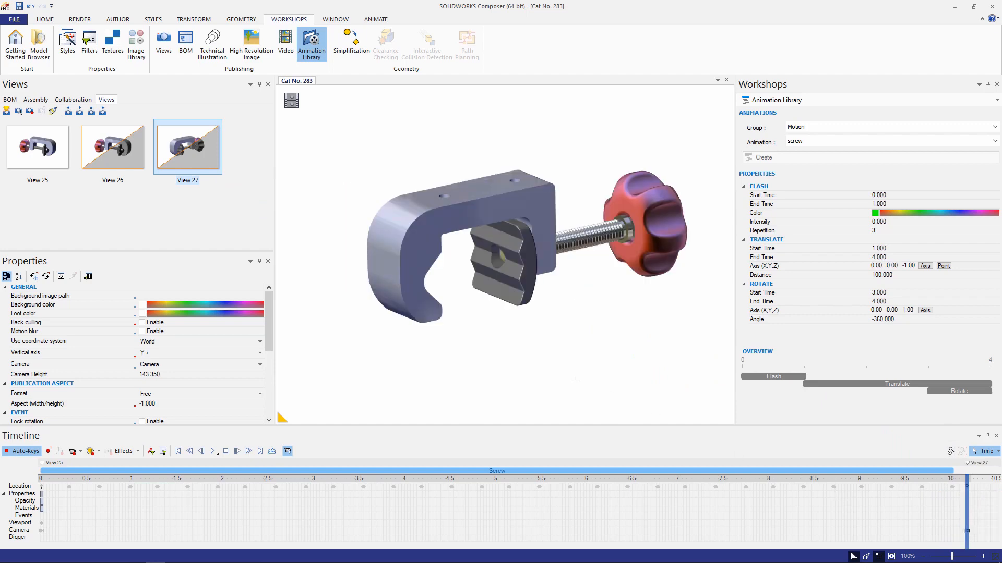
- Play the Screw animation to preview the camera turning from View 25 to View 27
left_click(216, 451)
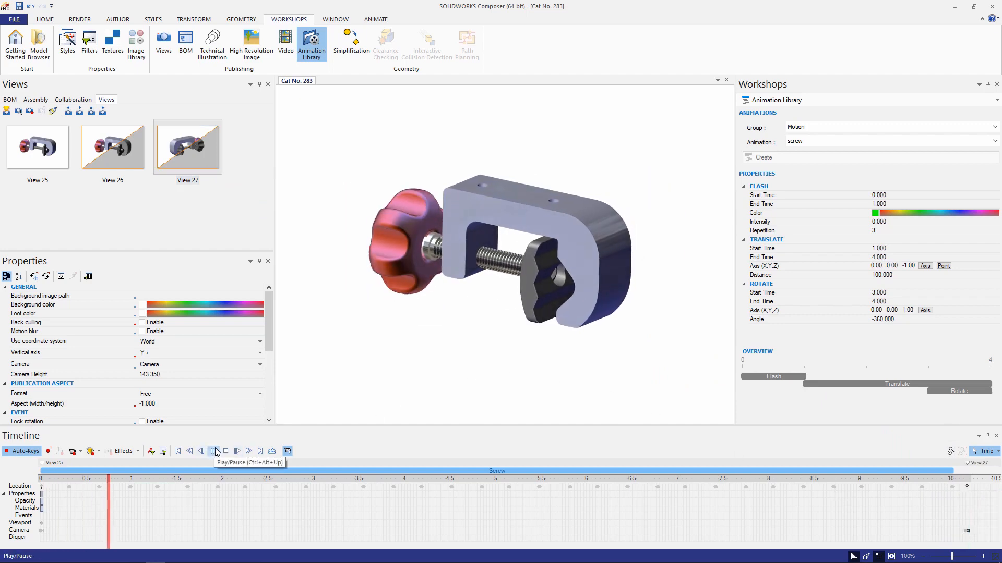
left_click(214, 451)
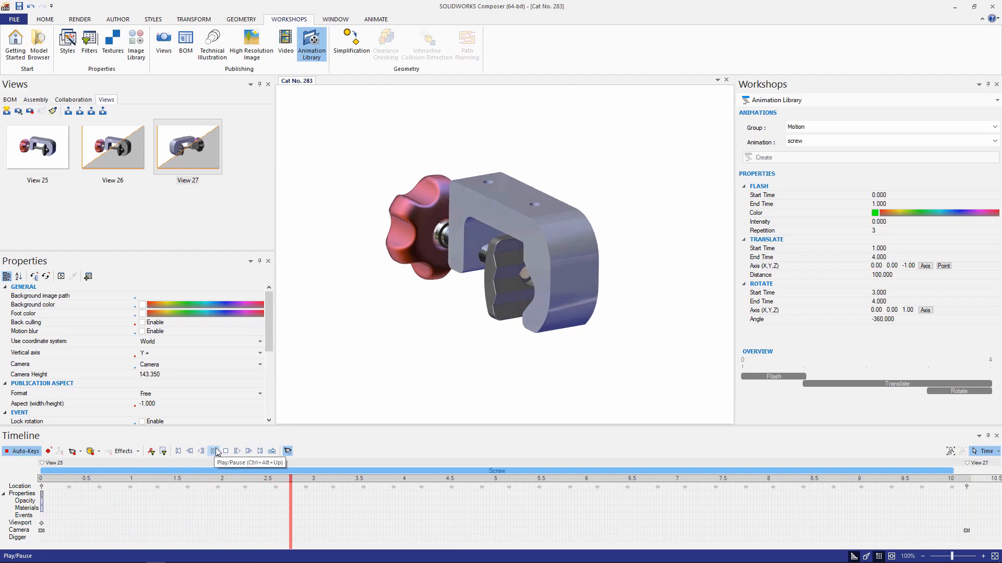
left_click(216, 451)
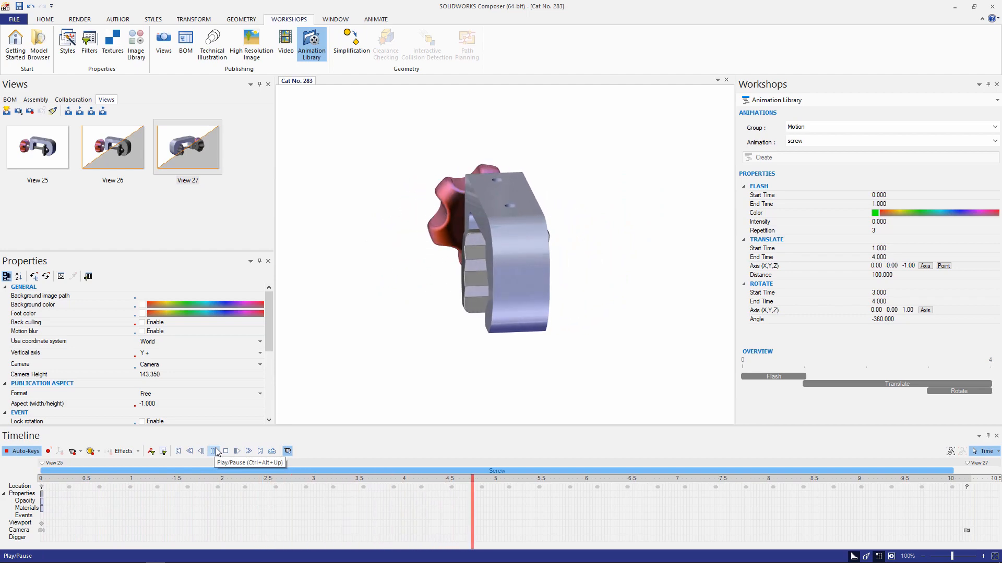
left_click(216, 451)
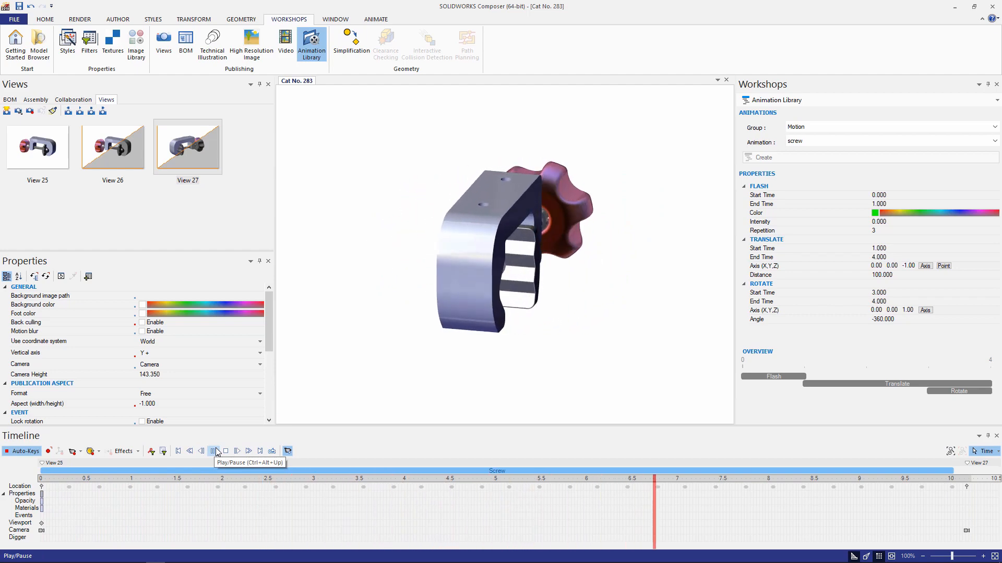
left_click(216, 450)
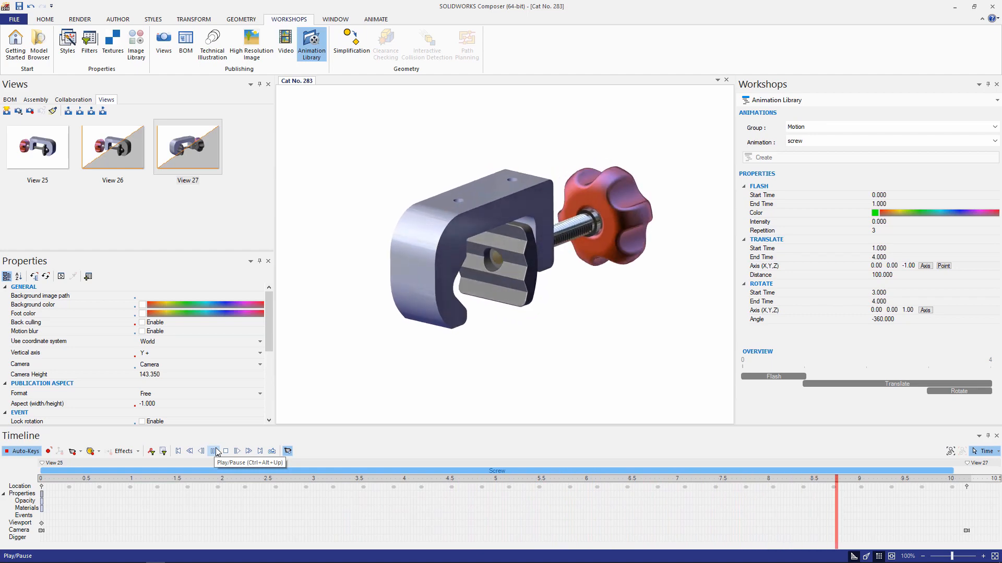
left_click(216, 450)
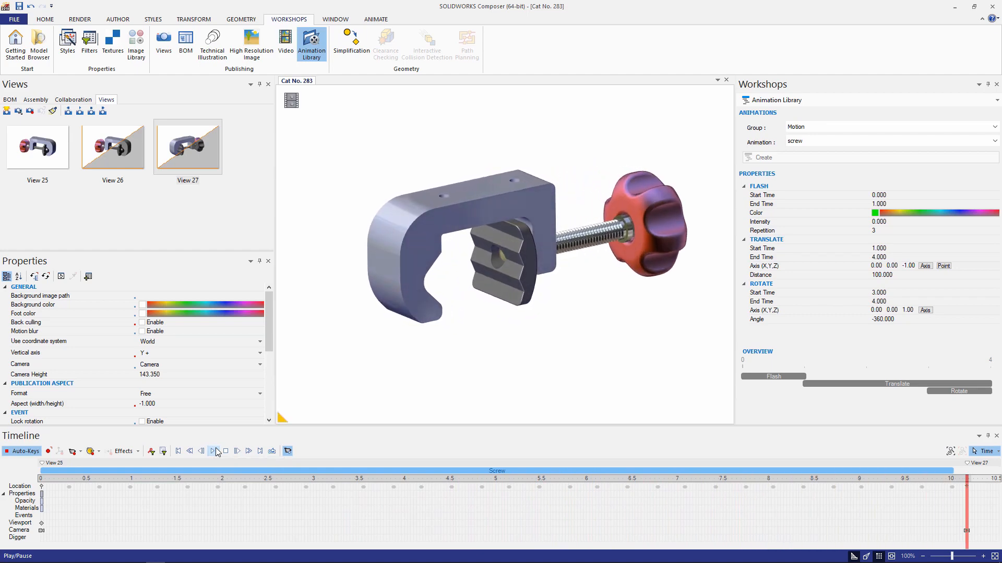
left_click(212, 451)
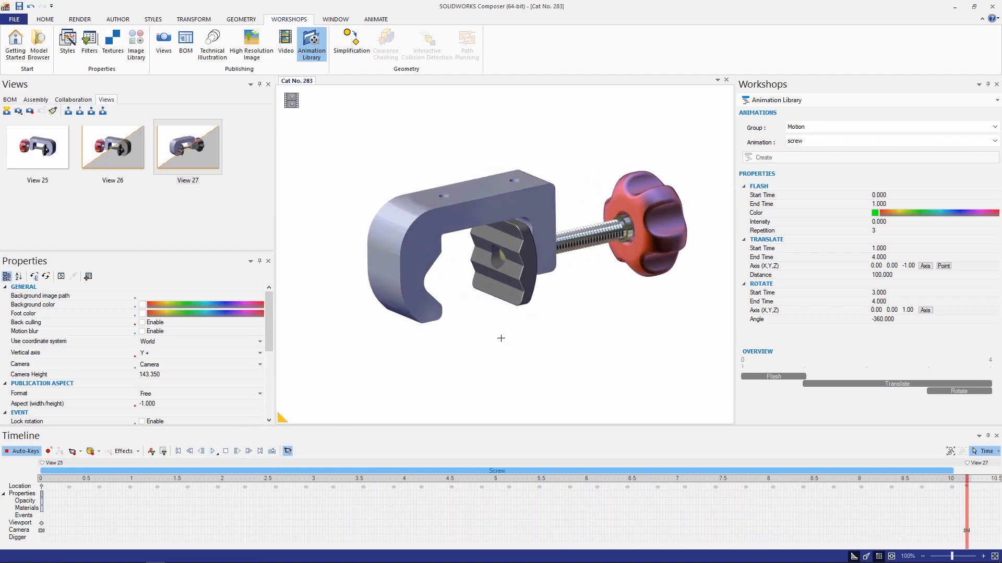
mouse_move(518, 326)
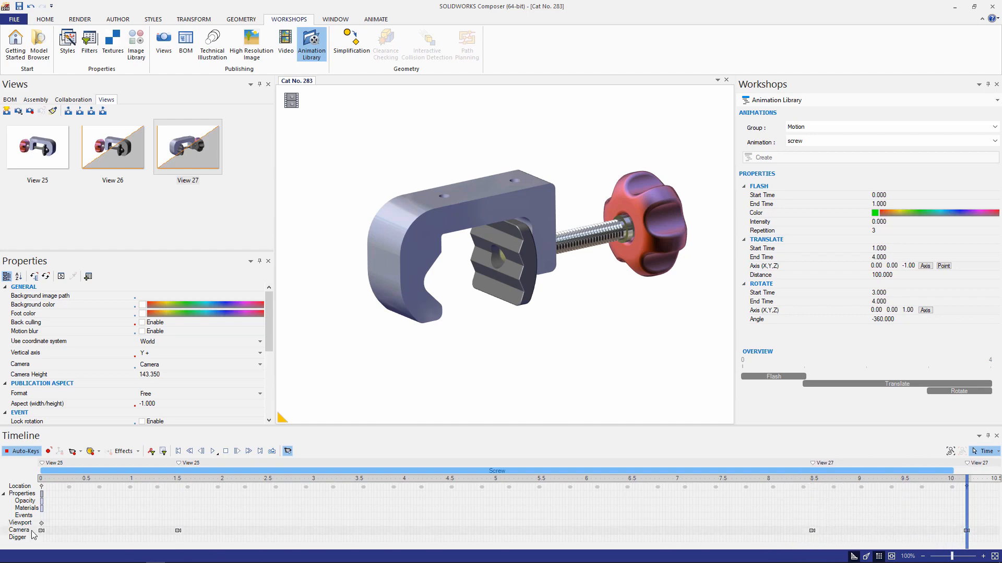
mouse_move(185, 535)
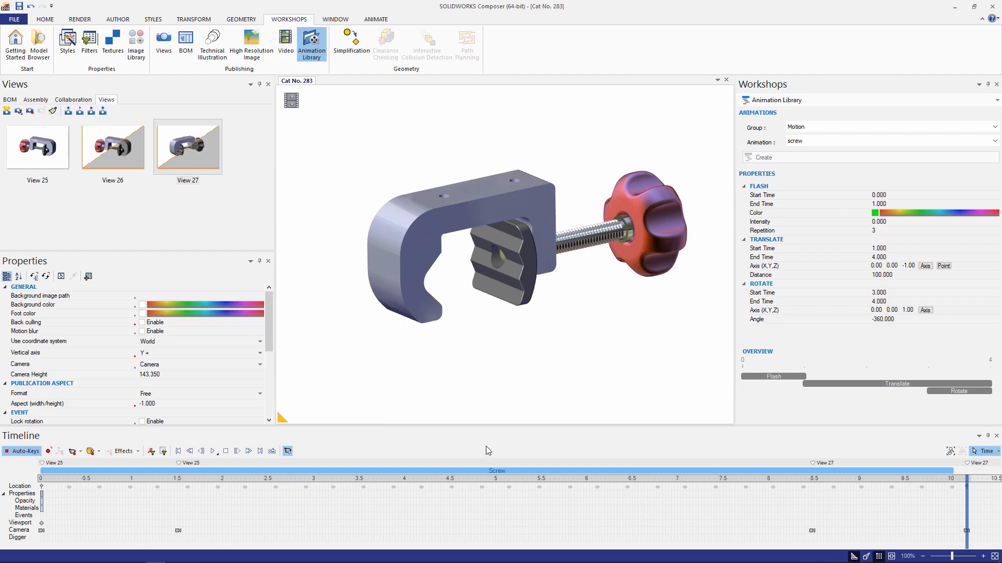
mouse_move(213, 451)
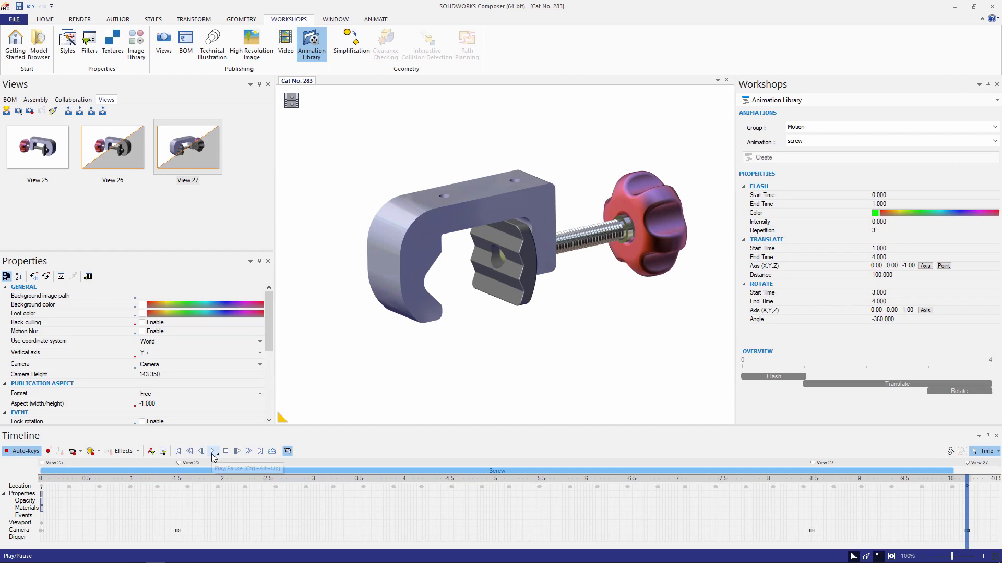
left_click(212, 450)
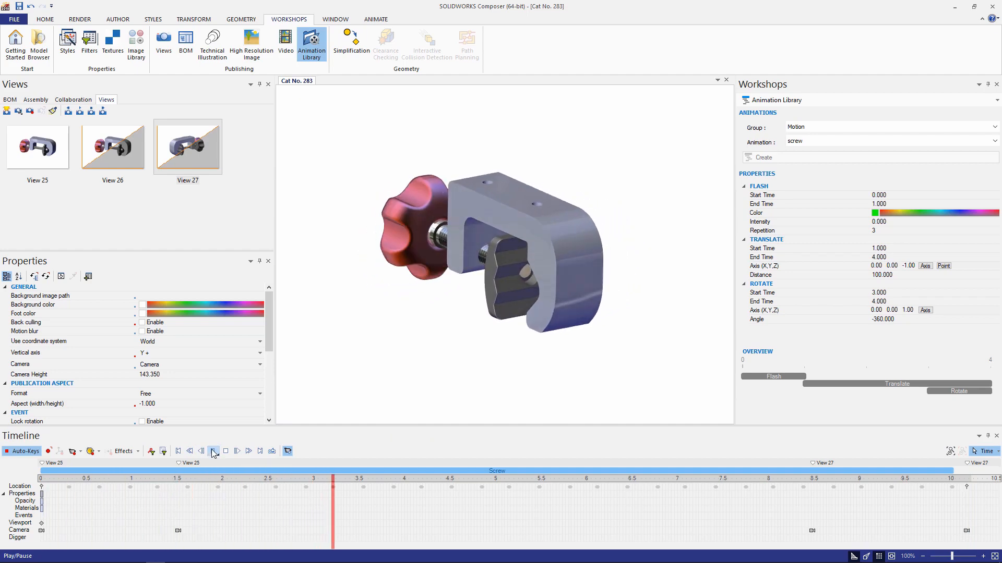
left_click(236, 450)
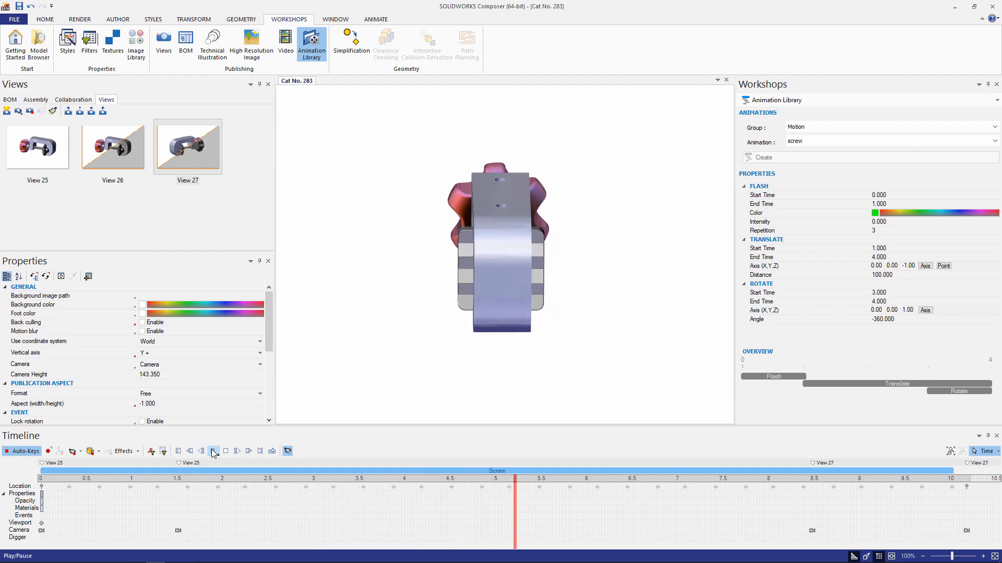
left_click(213, 451)
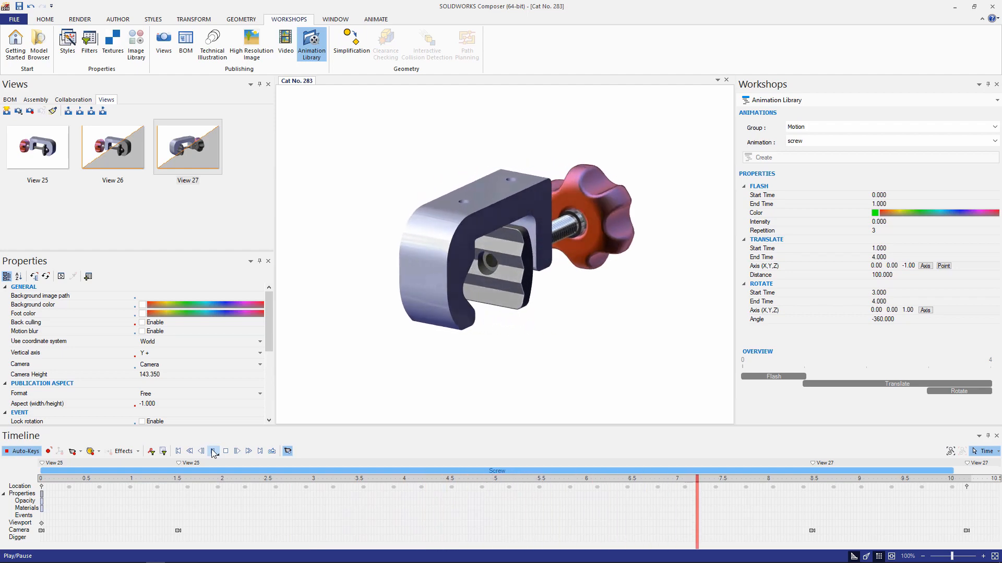
left_click(214, 451)
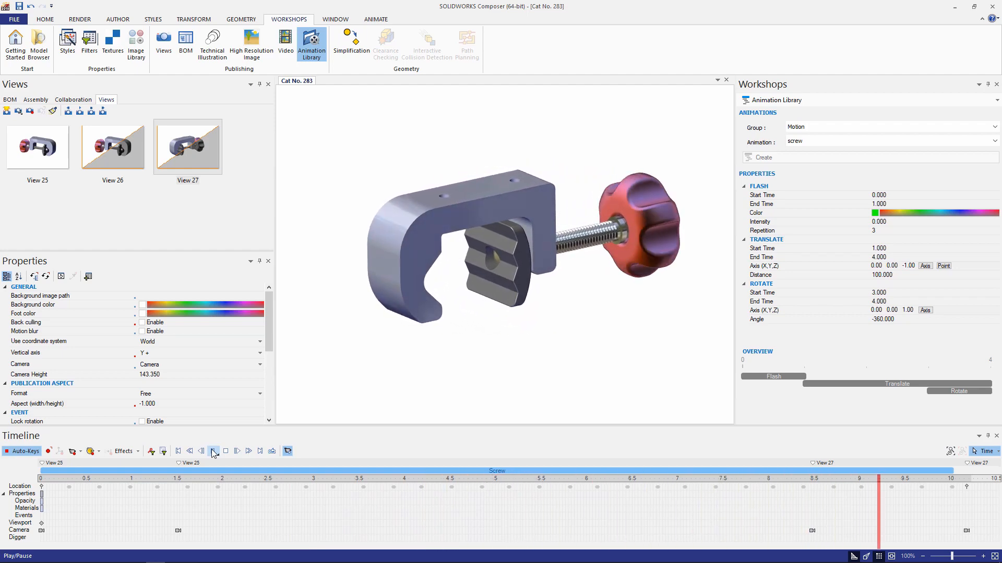
left_click(236, 452)
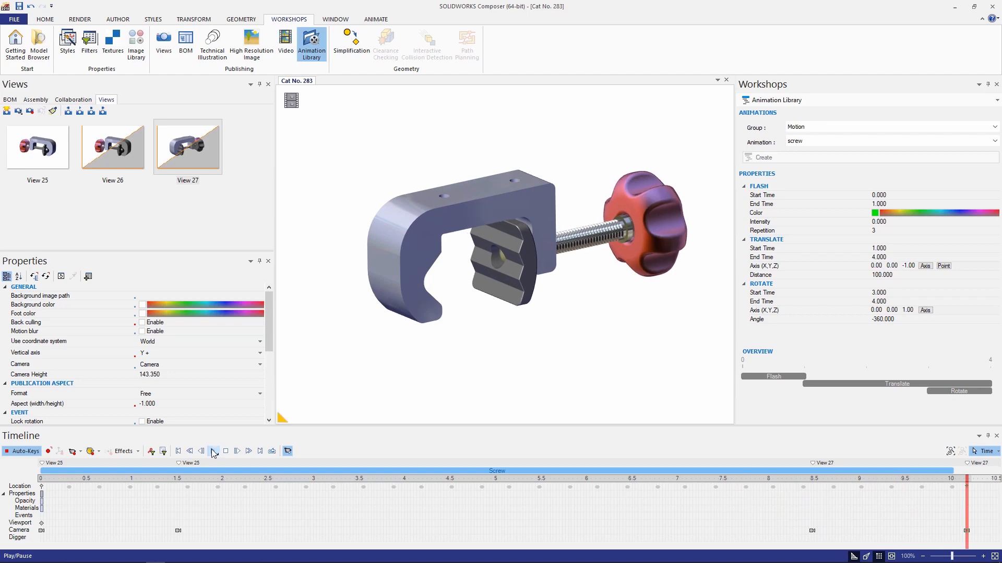